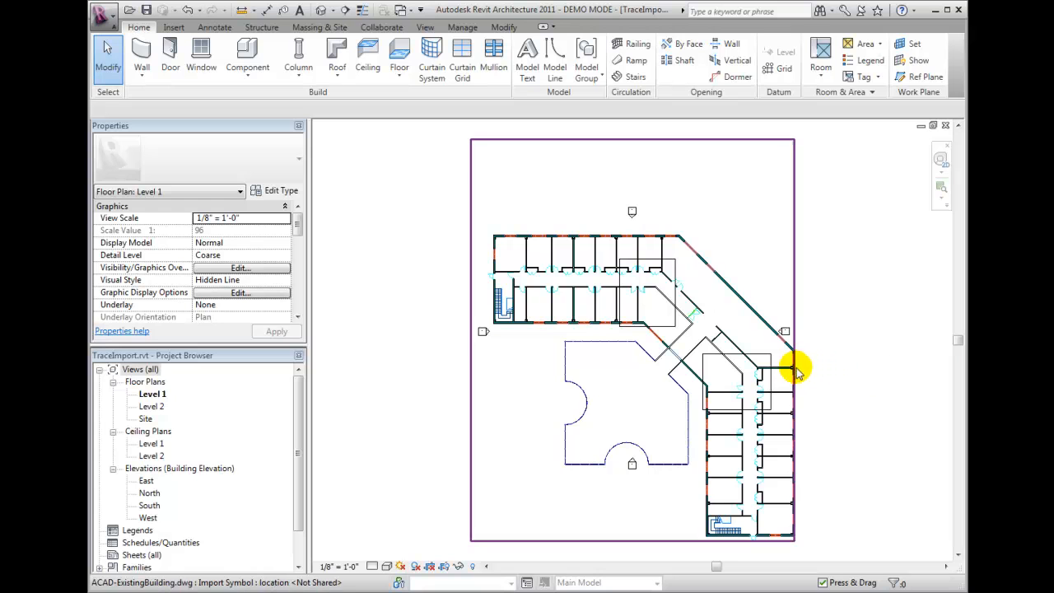
pyautogui.moveTo(793, 368)
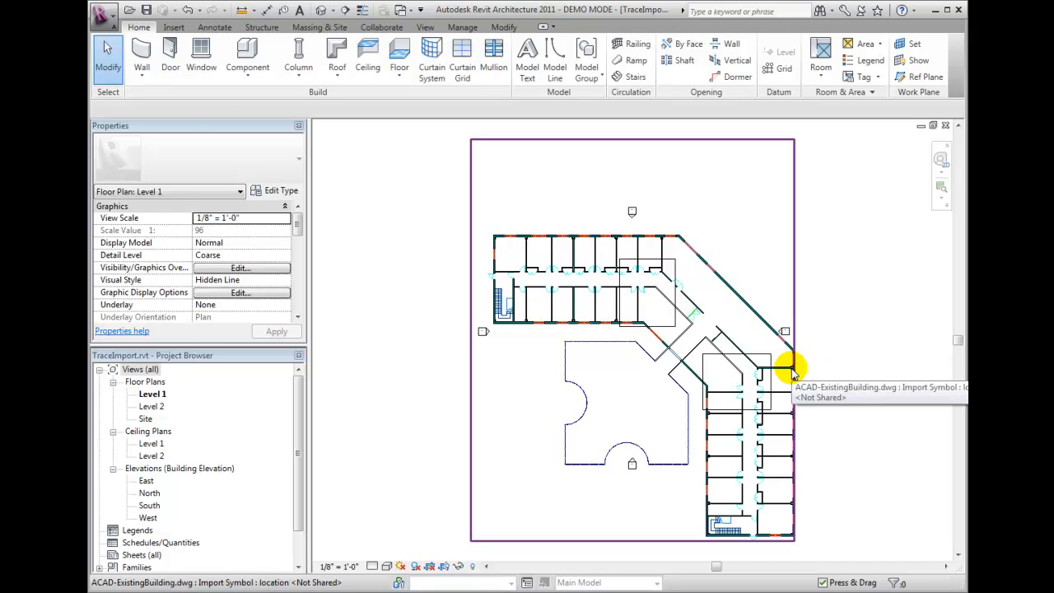
# Select the imported DWG floor plan and start Query on its lines.
pyautogui.click(791, 368)
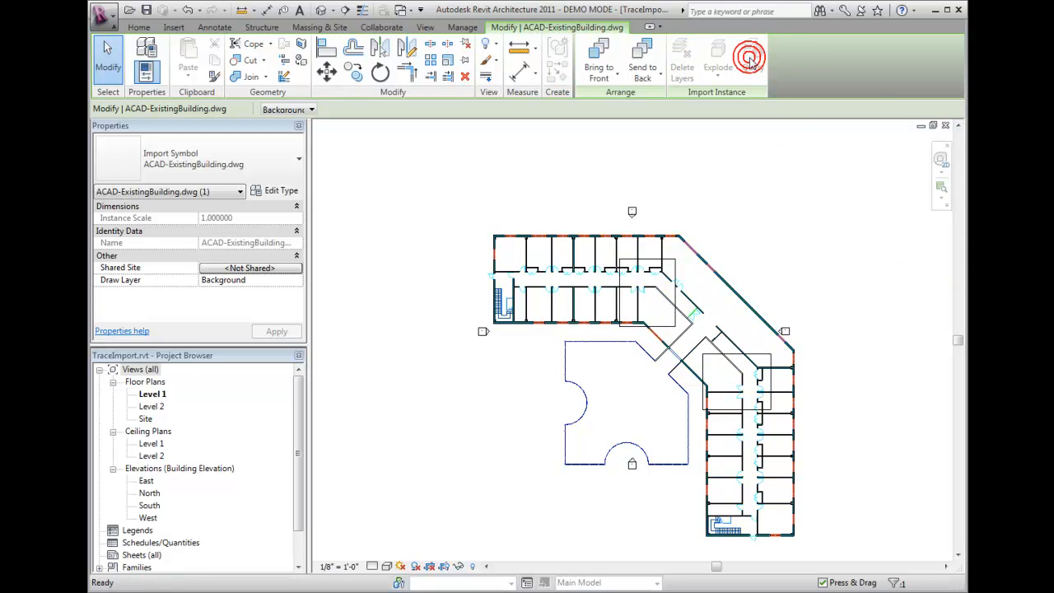
pyautogui.click(750, 57)
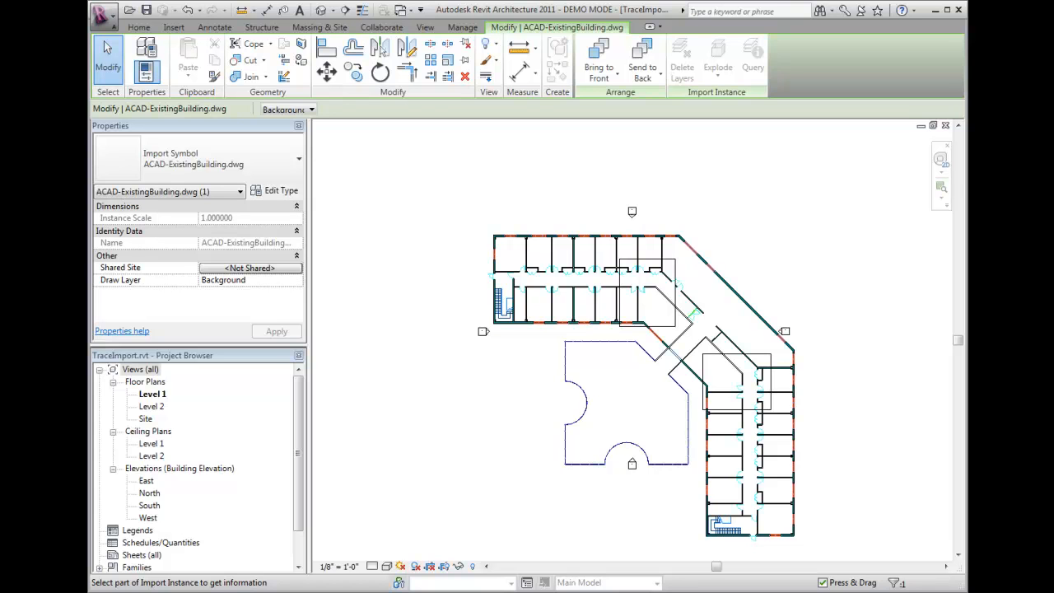
pyautogui.moveTo(904, 276)
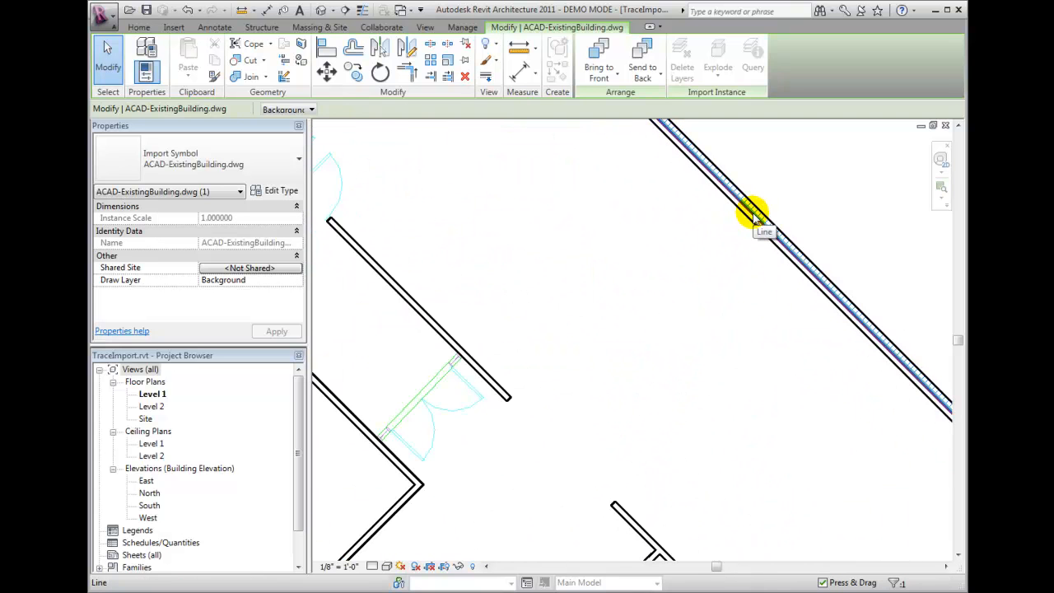
# Query a wall line and delete the A-Wall-Comp and A-Wall-Patt layers.
pyautogui.click(753, 210)
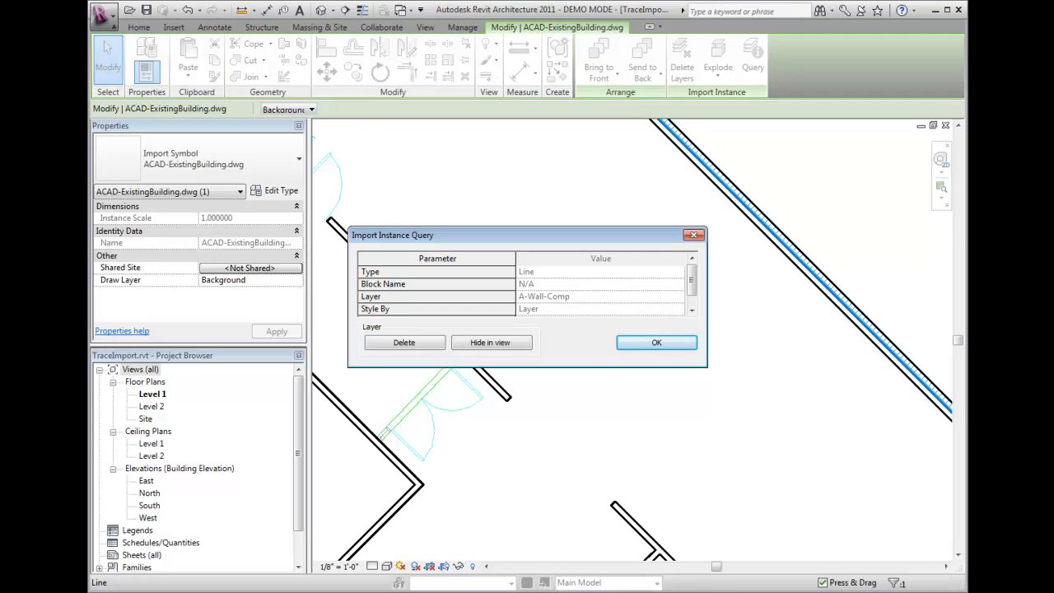
pyautogui.moveTo(813, 408)
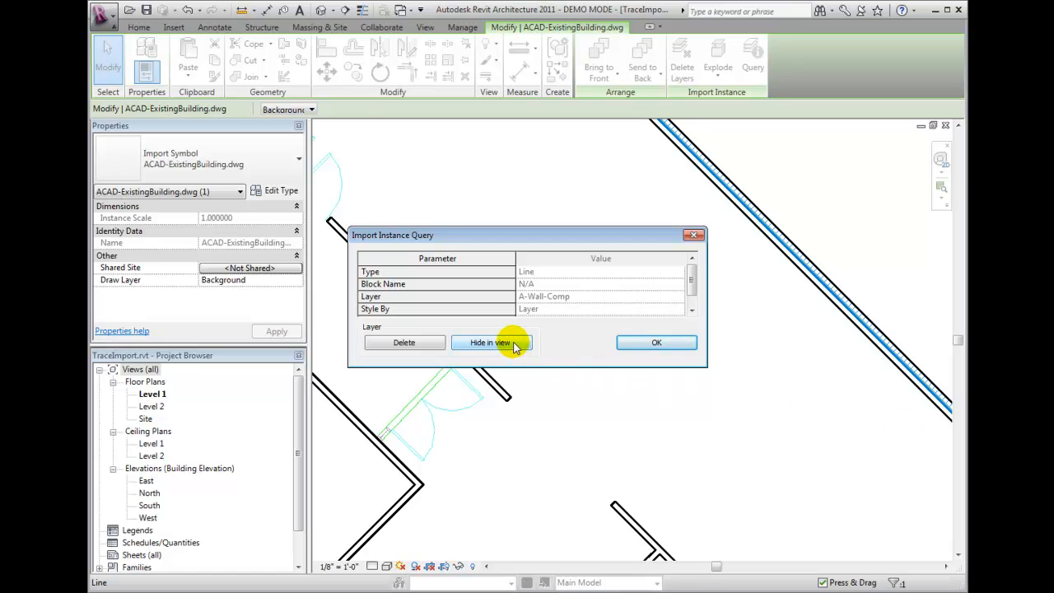
pyautogui.moveTo(494, 354)
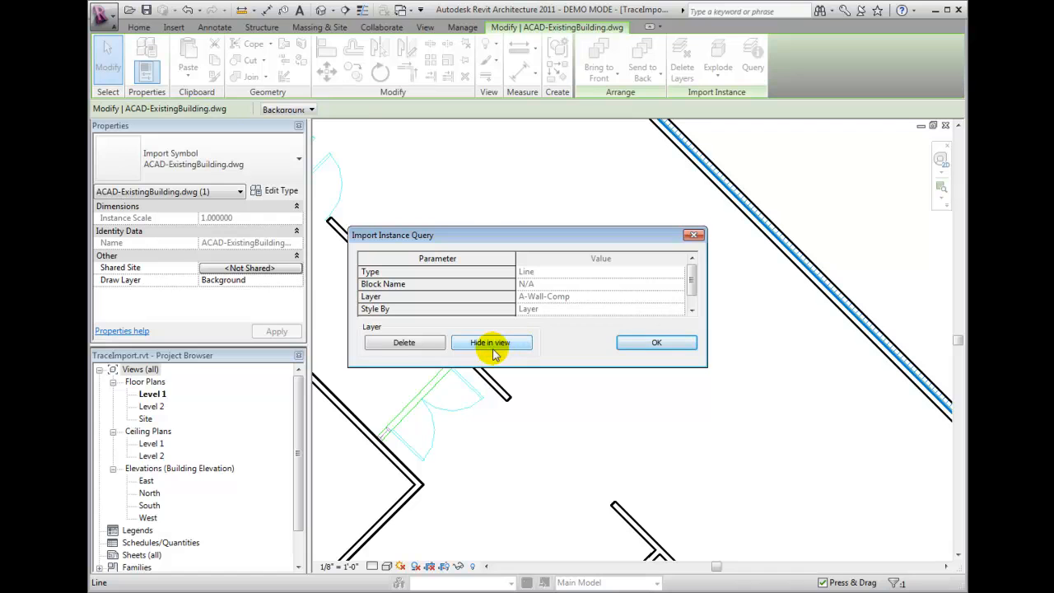
pyautogui.moveTo(404, 342)
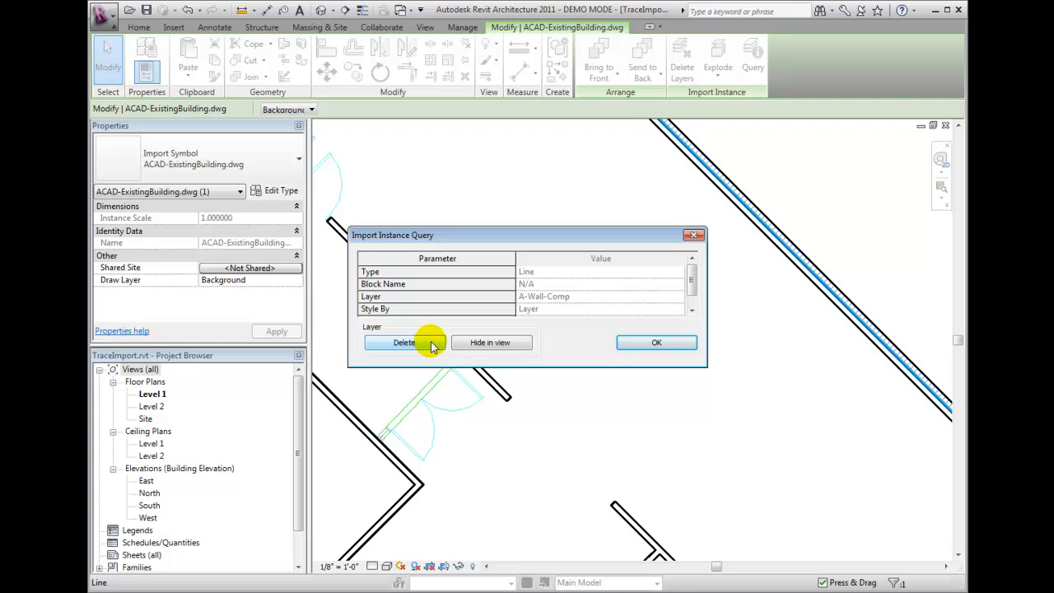
pyautogui.click(404, 342)
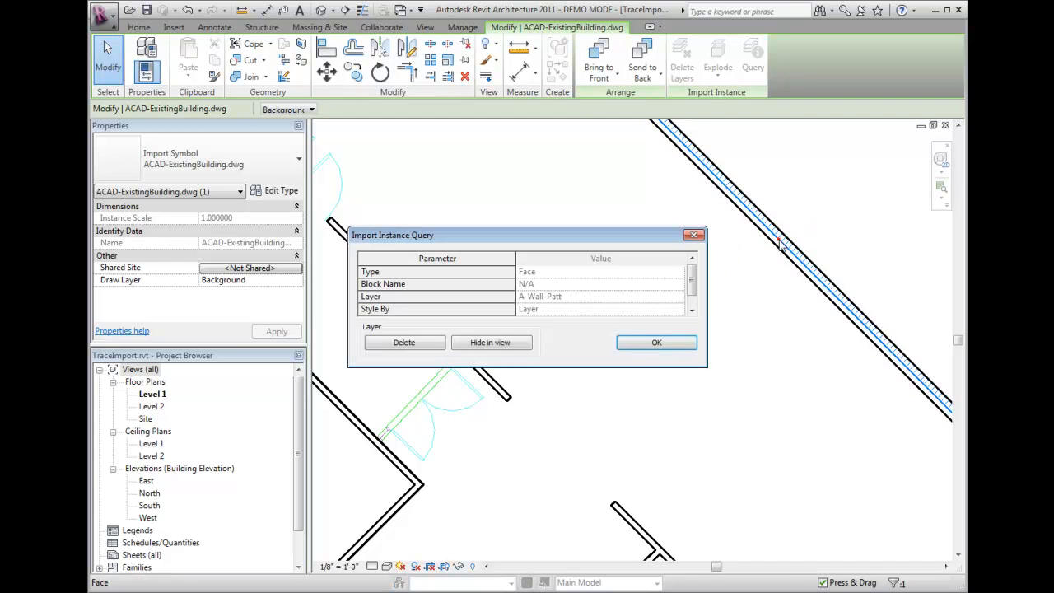
pyautogui.click(656, 342)
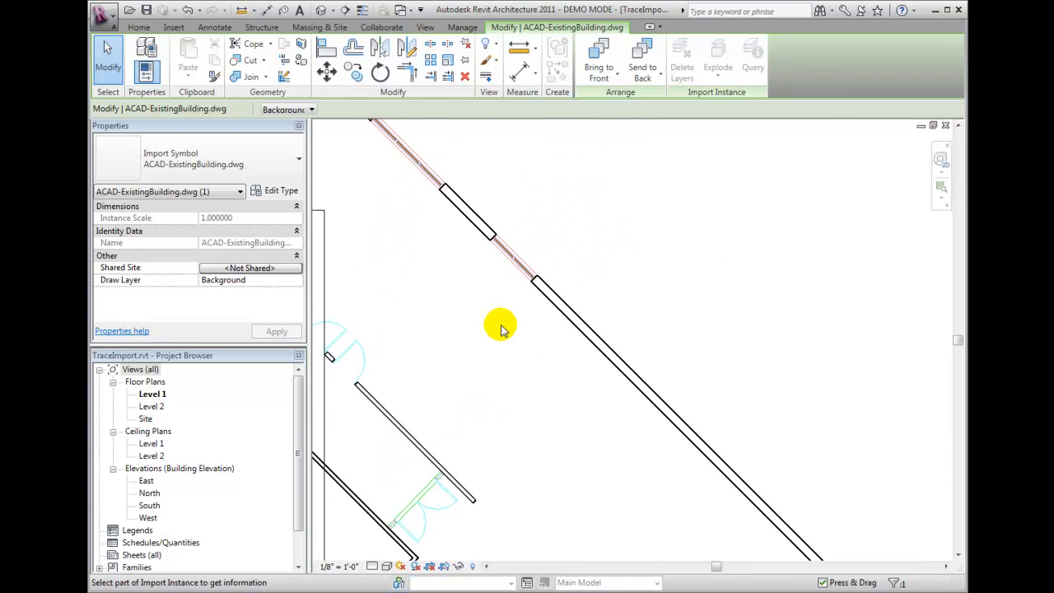
pyautogui.moveTo(520, 49)
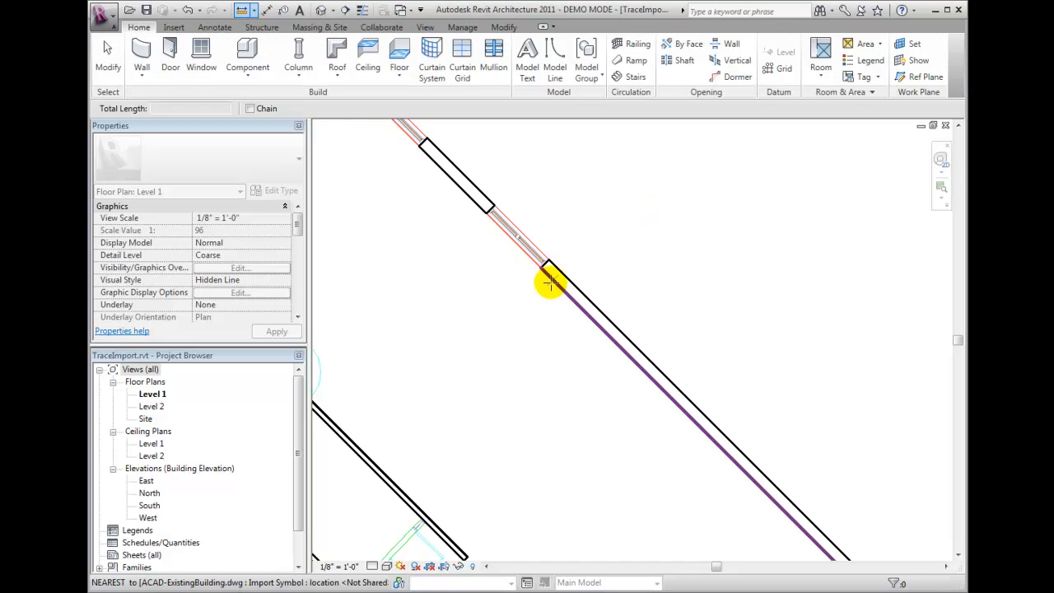
# Measure the diagonal CAD wall, then trace walls through corners along the exterior outline.
pyautogui.click(551, 256)
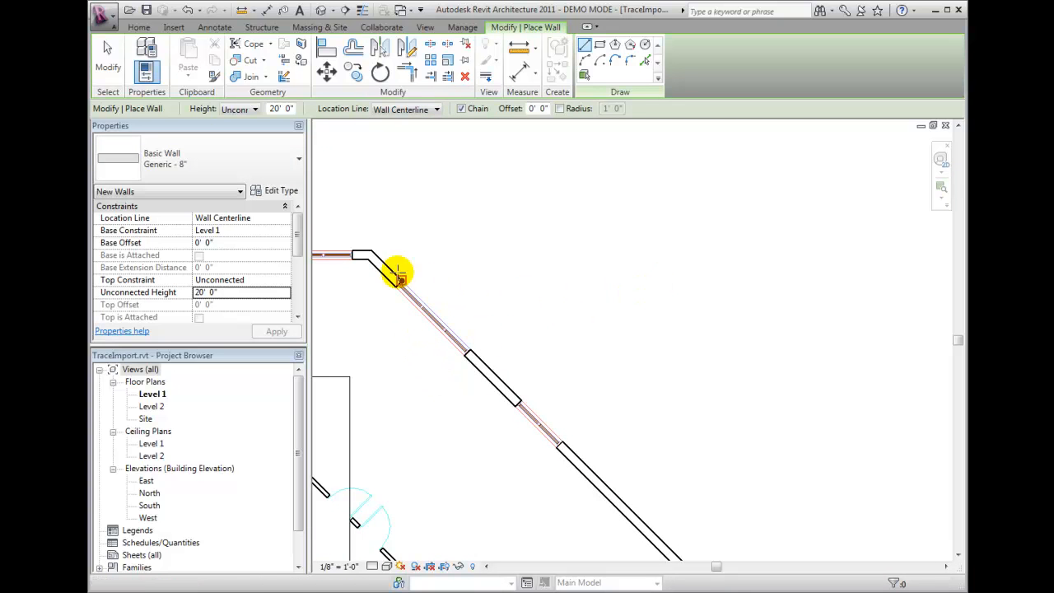
pyautogui.click(369, 253)
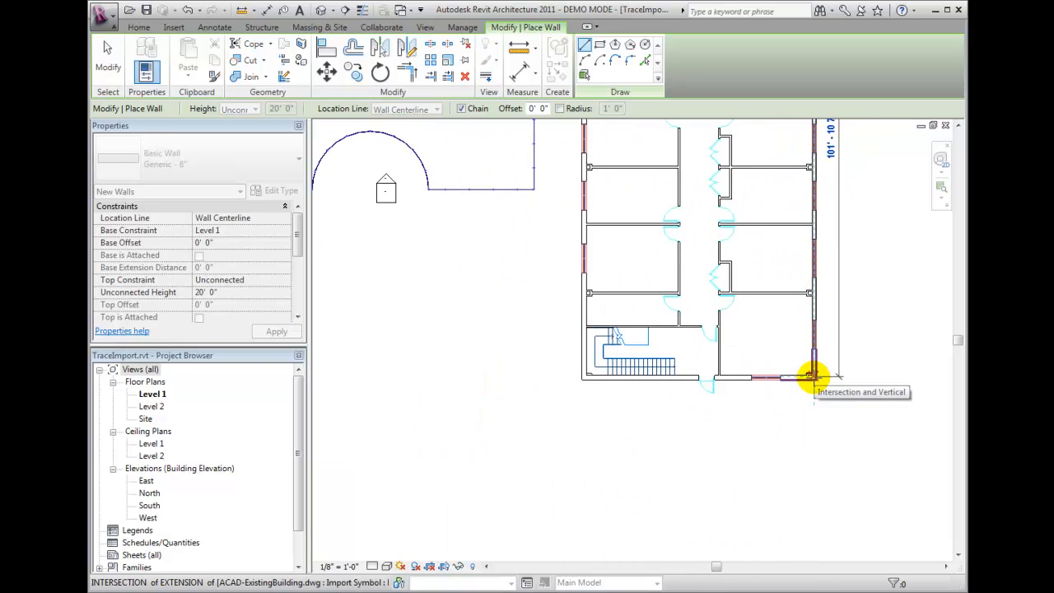
pyautogui.click(814, 374)
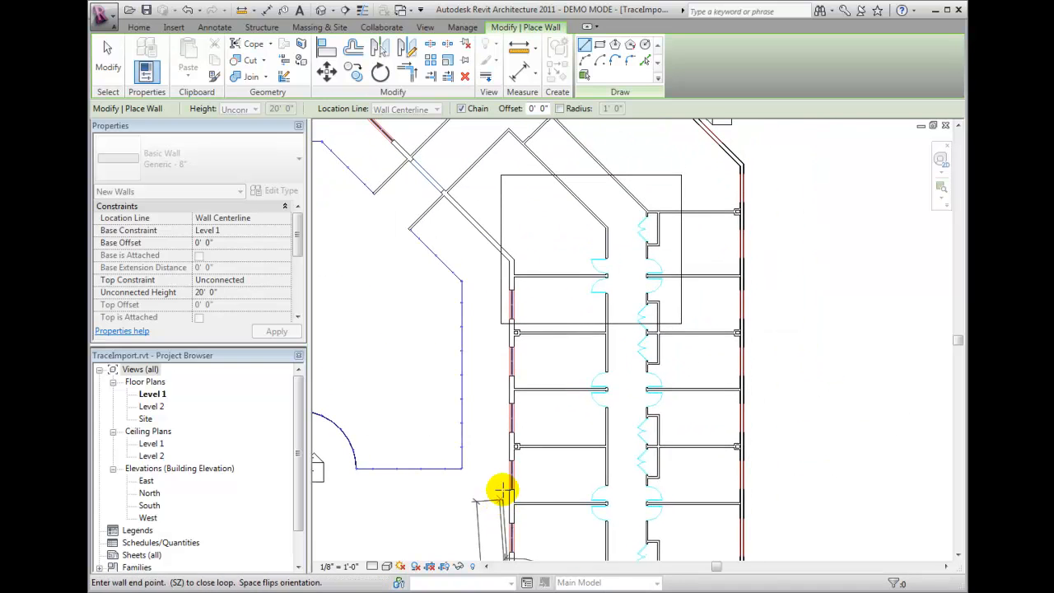
pyautogui.click(509, 257)
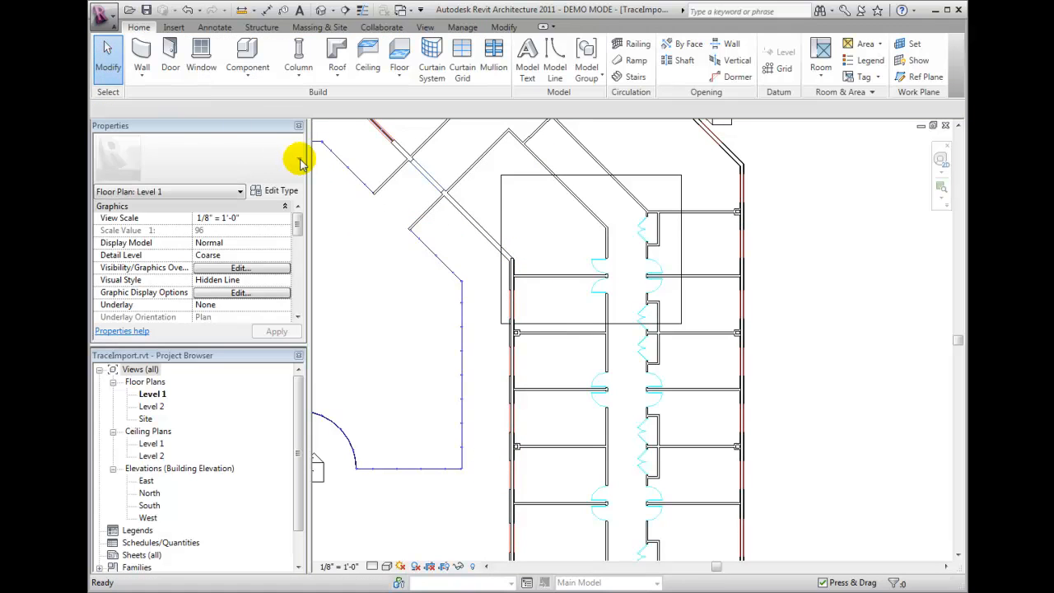
# Place Generic 5" walls with Finish Face: Exterior location on interior room walls.
pyautogui.click(140, 53)
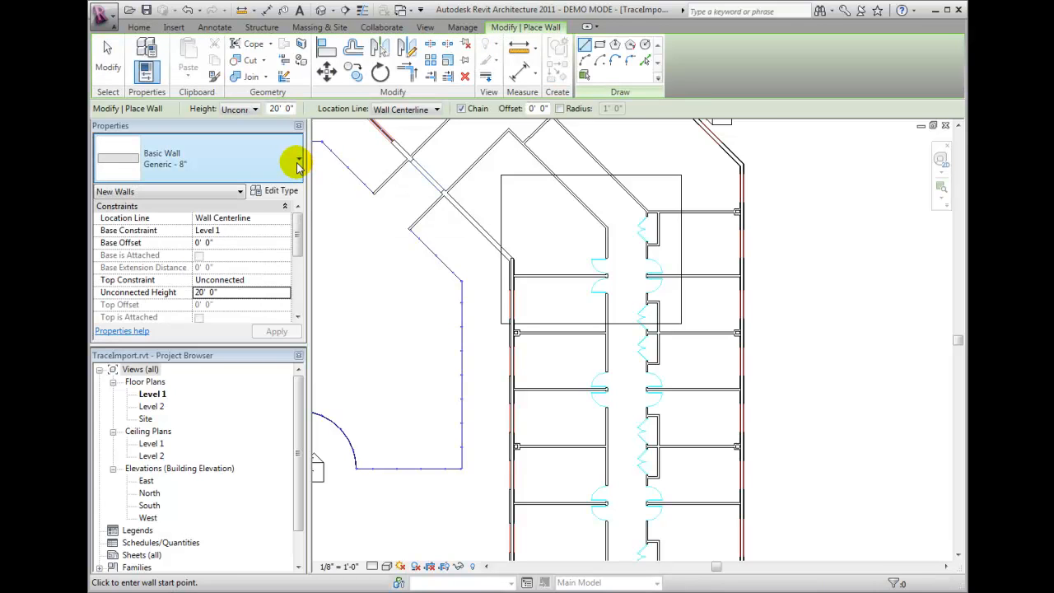
pyautogui.click(298, 160)
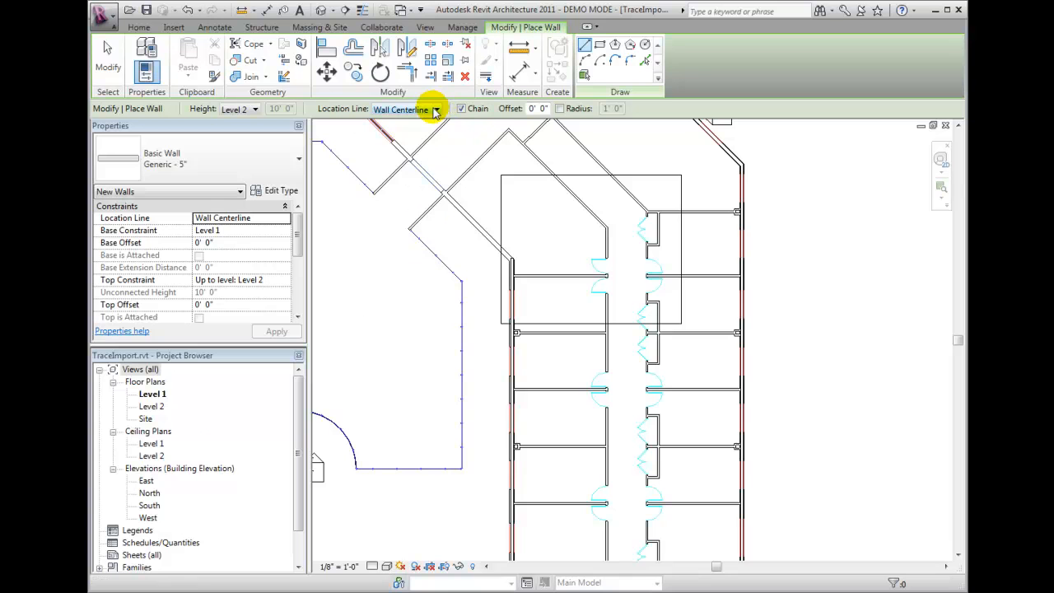
pyautogui.click(436, 109)
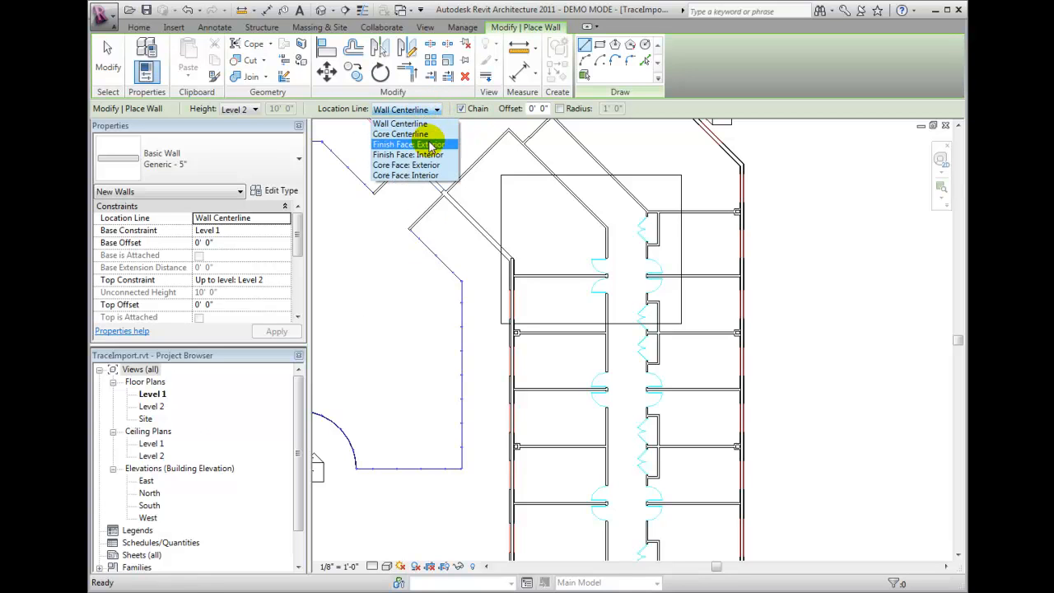
pyautogui.click(409, 144)
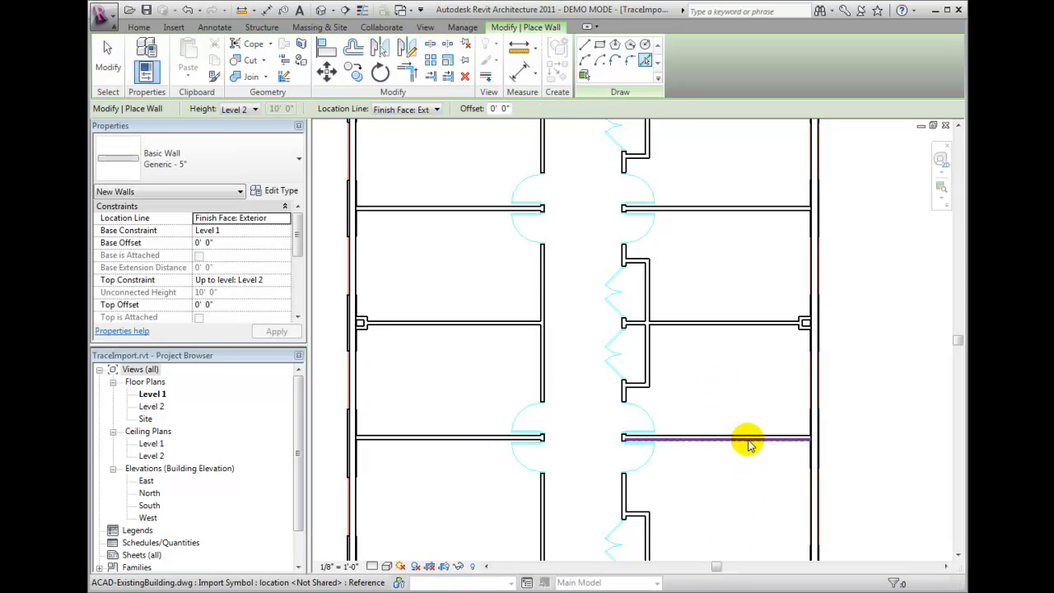
pyautogui.click(748, 439)
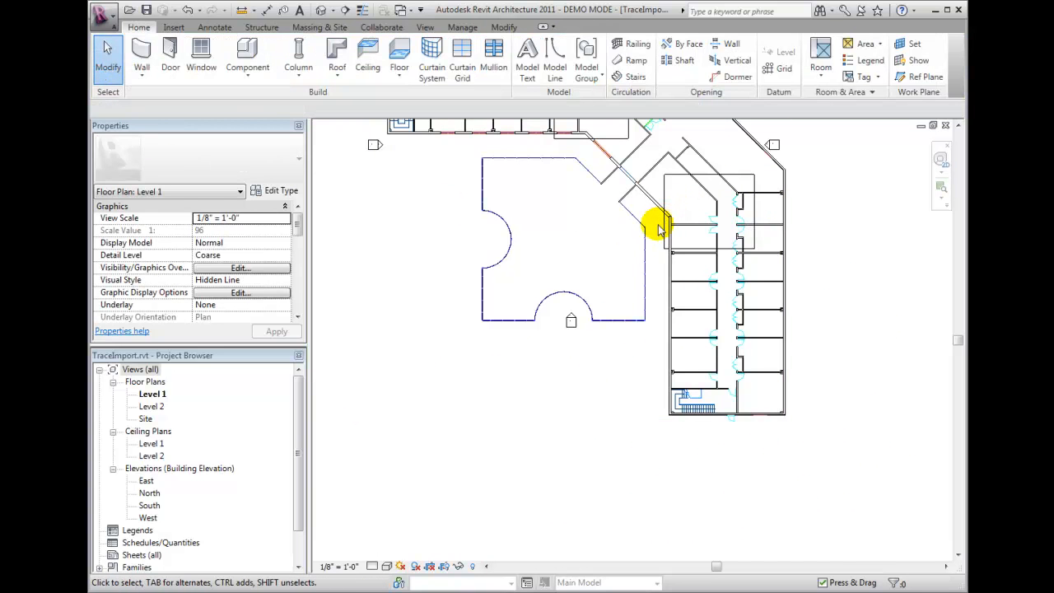
# Set the ExistingBuilding.dwg import's Draw Layer to Foreground and apply.
pyautogui.click(659, 228)
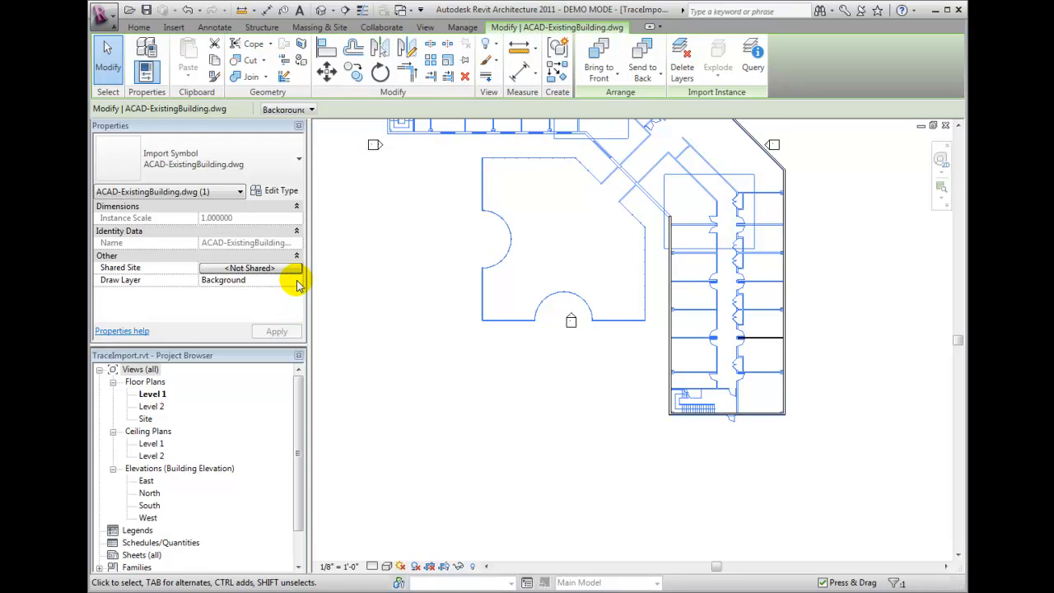
pyautogui.click(295, 280)
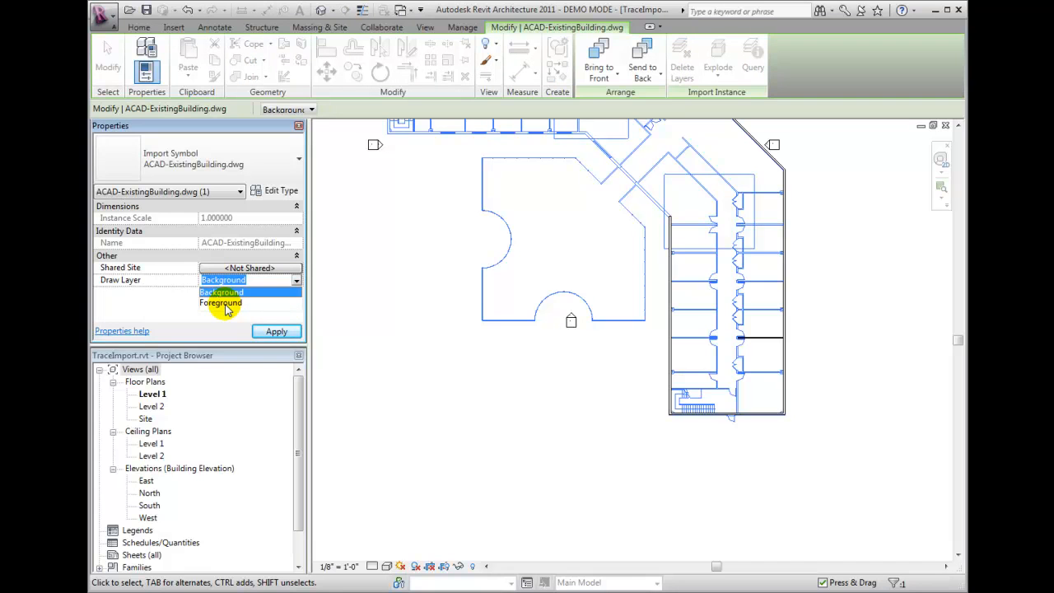
pyautogui.click(219, 303)
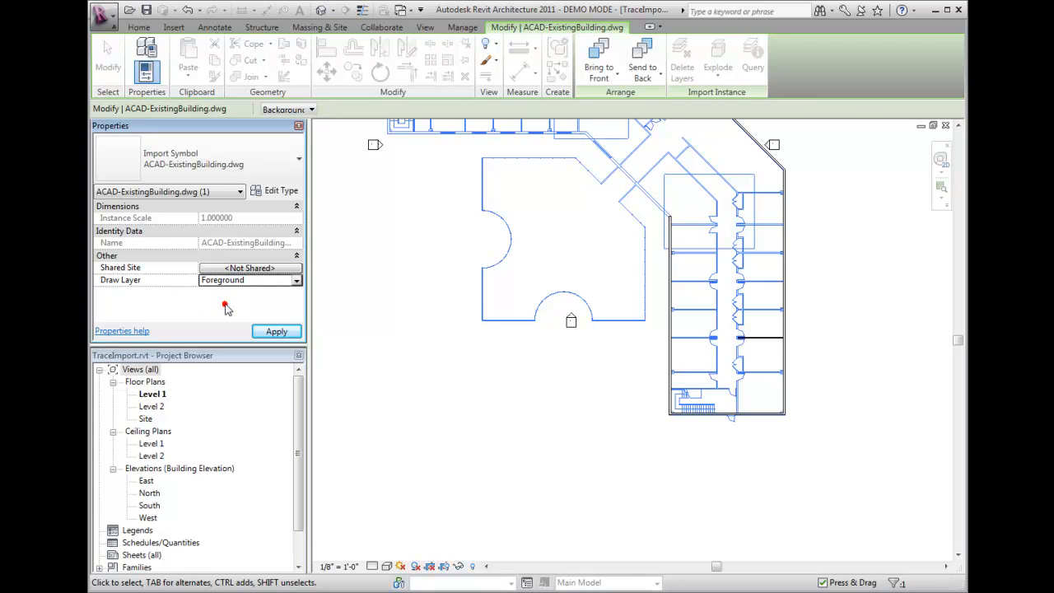
pyautogui.click(277, 330)
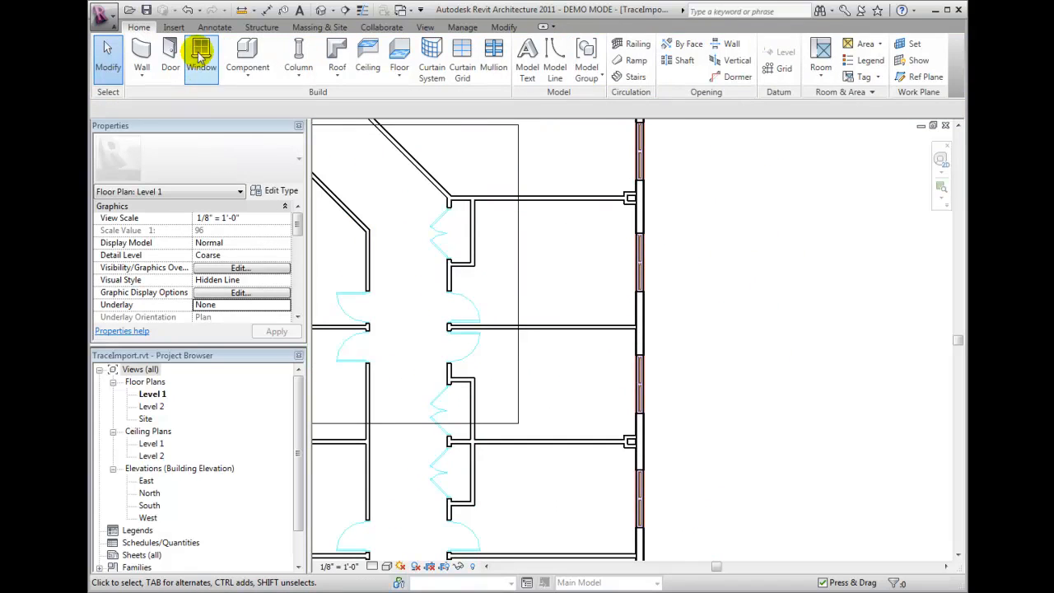
# Measure the 6'-0" exterior wall opening, then start placing Fixed 36" x 48" windows.
pyautogui.click(201, 58)
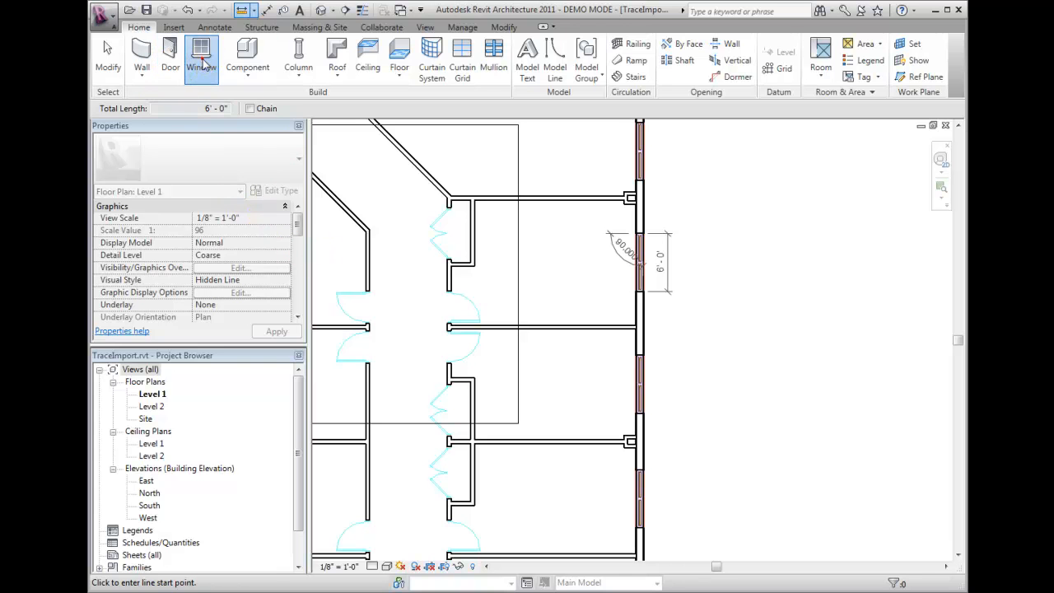
pyautogui.click(202, 58)
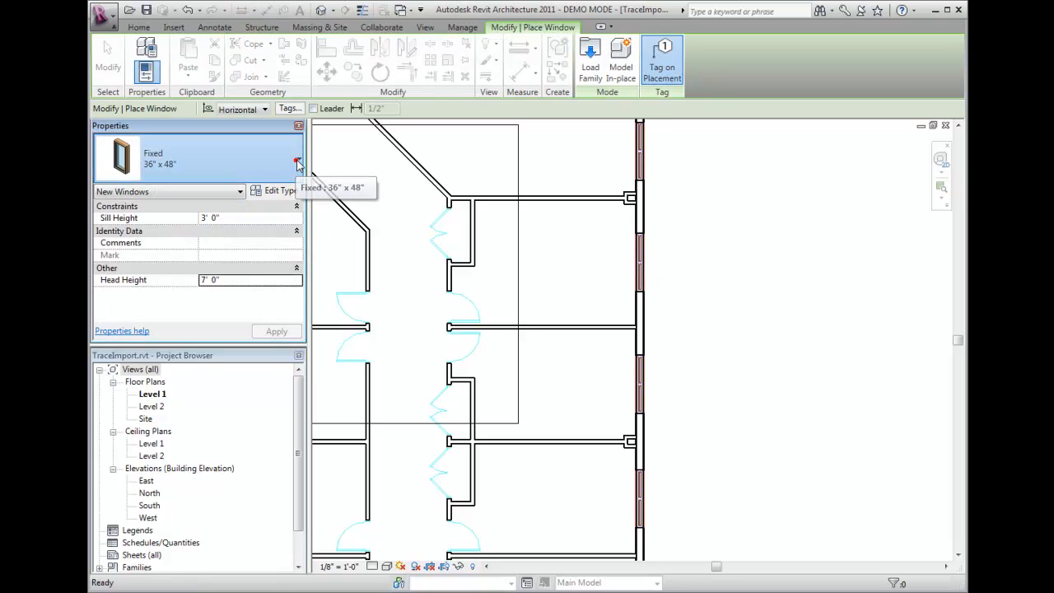